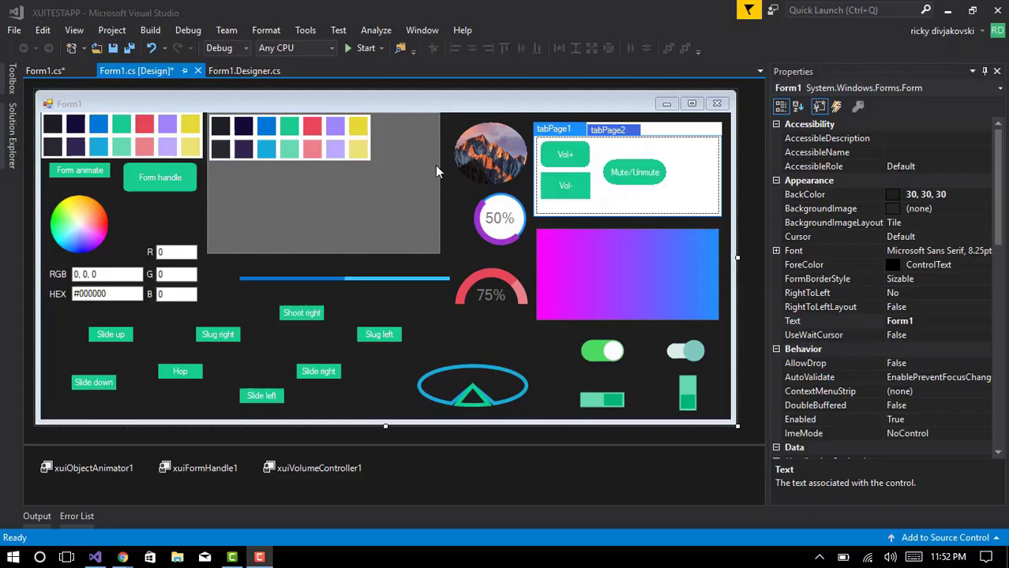
mouse_move(366, 47)
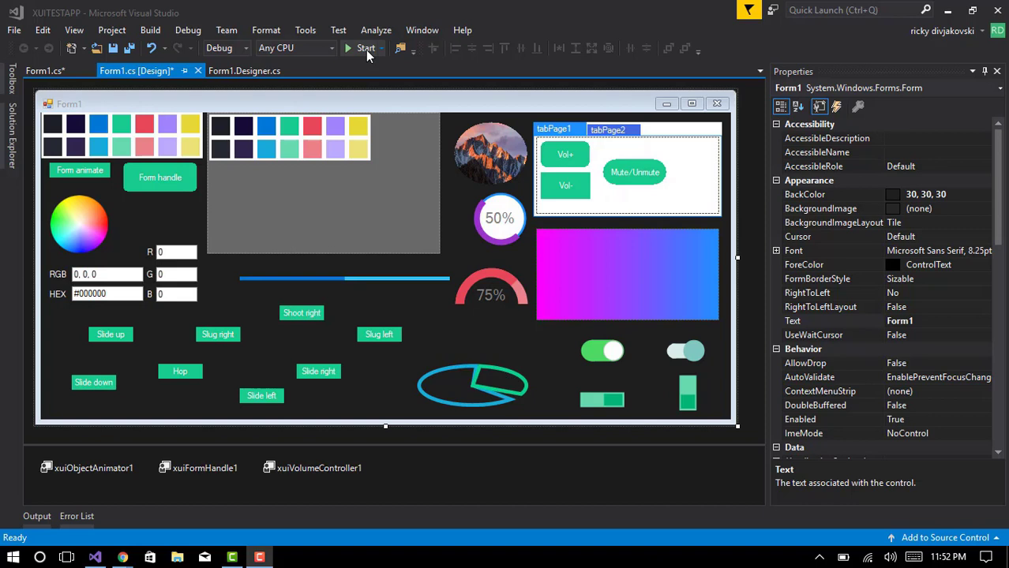
- Start XUITESTAPP under the debugger from the toolbar until the form begins loading
left_click(363, 47)
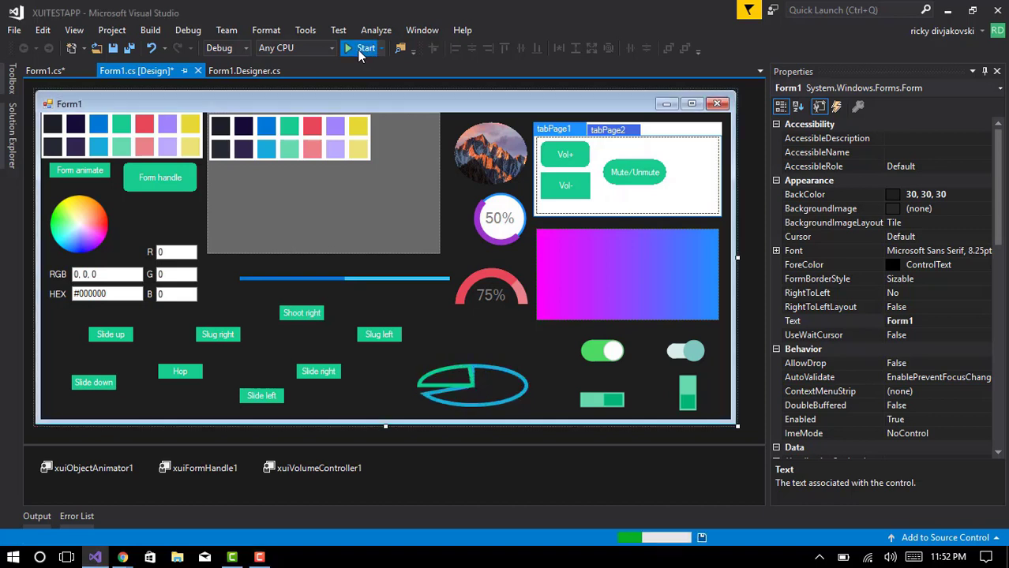
left_click(360, 47)
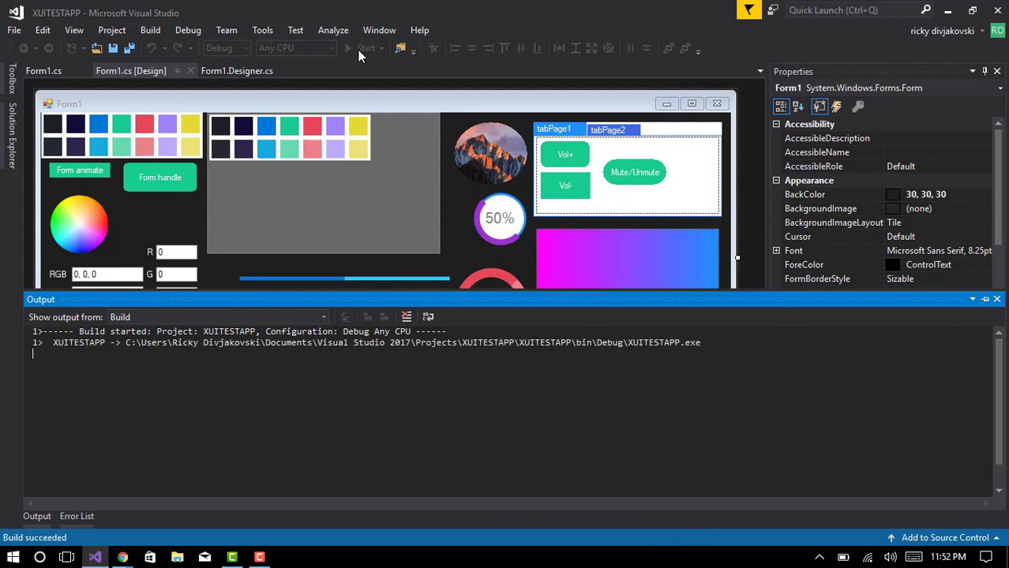
left_click(349, 47)
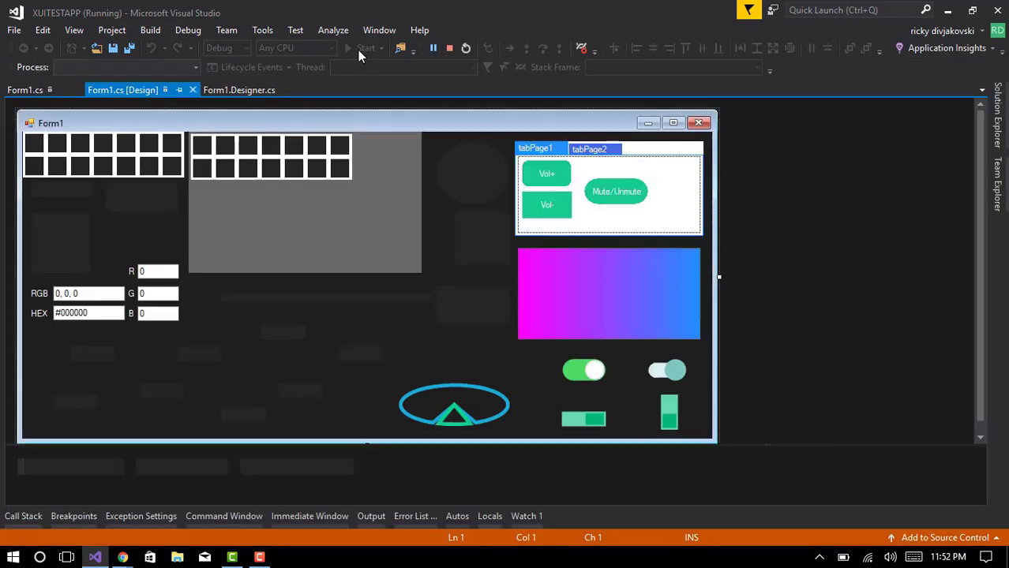
left_click(357, 48)
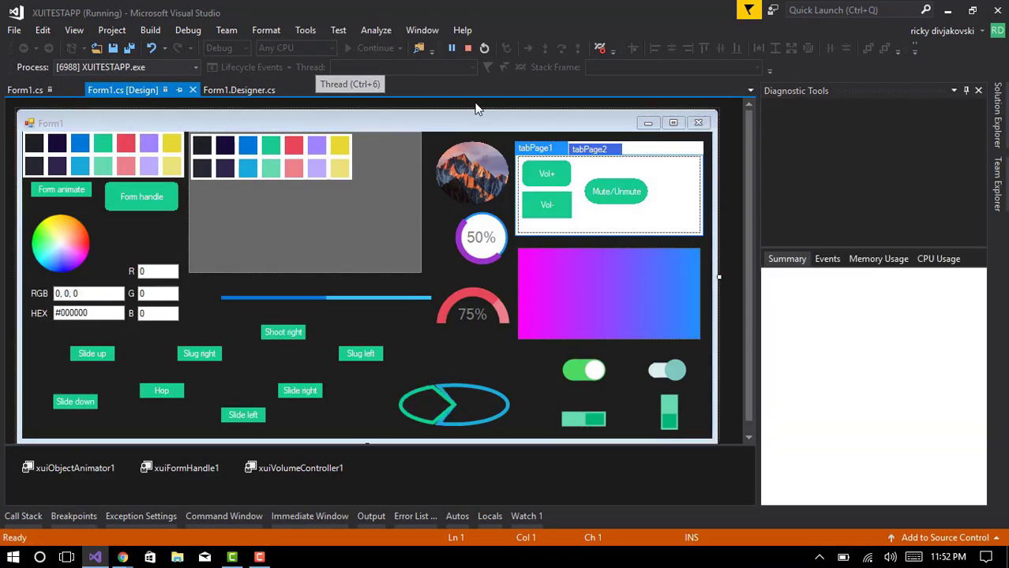
- Bring up the running Form1 window and give the large panel a red palette colour
left_click(672, 123)
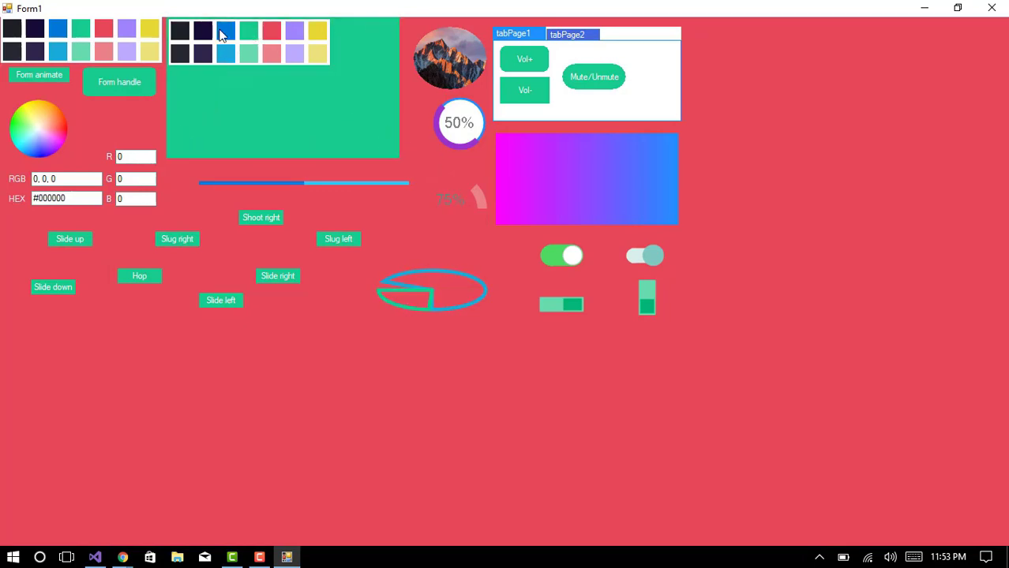
left_click(38, 74)
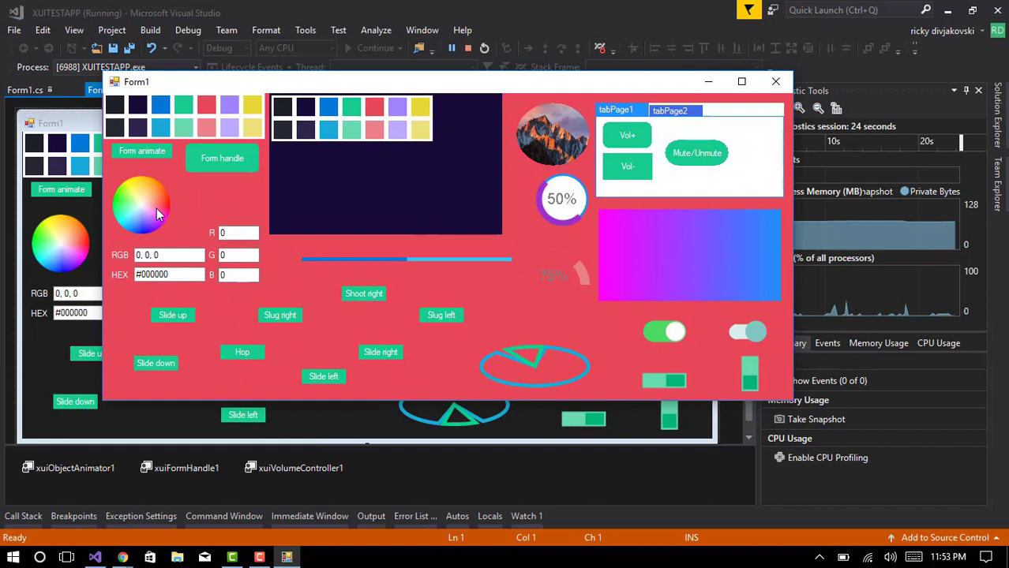
- Pick pink on the colour wheel so the readout shows 255, 96, 228
left_click(155, 212)
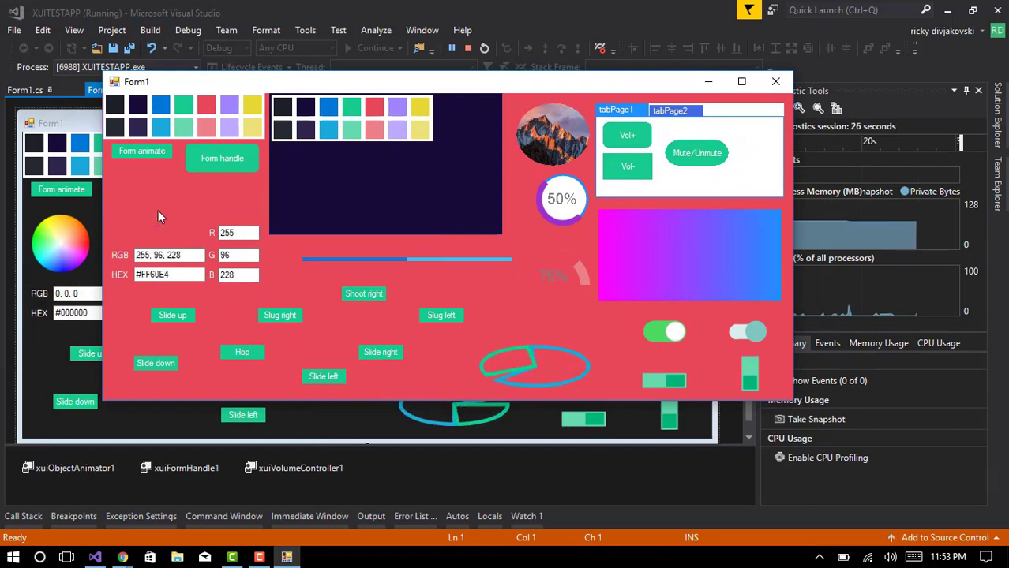
left_click(130, 213)
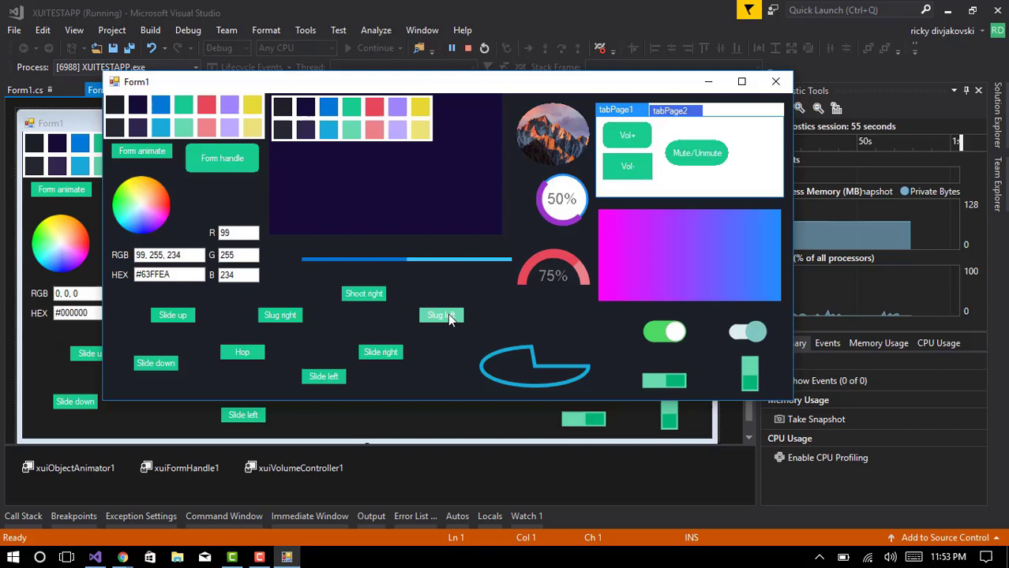
- Run the slide-left animation on the demo form's animated shape
left_click(440, 316)
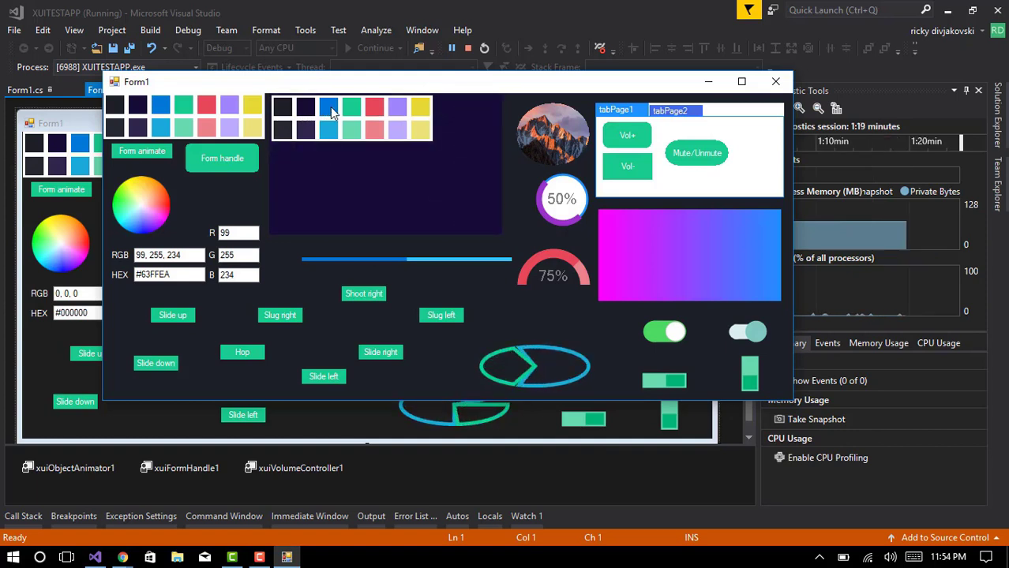
- Fill the large preview panel red from the second flat colour palette
left_click(375, 107)
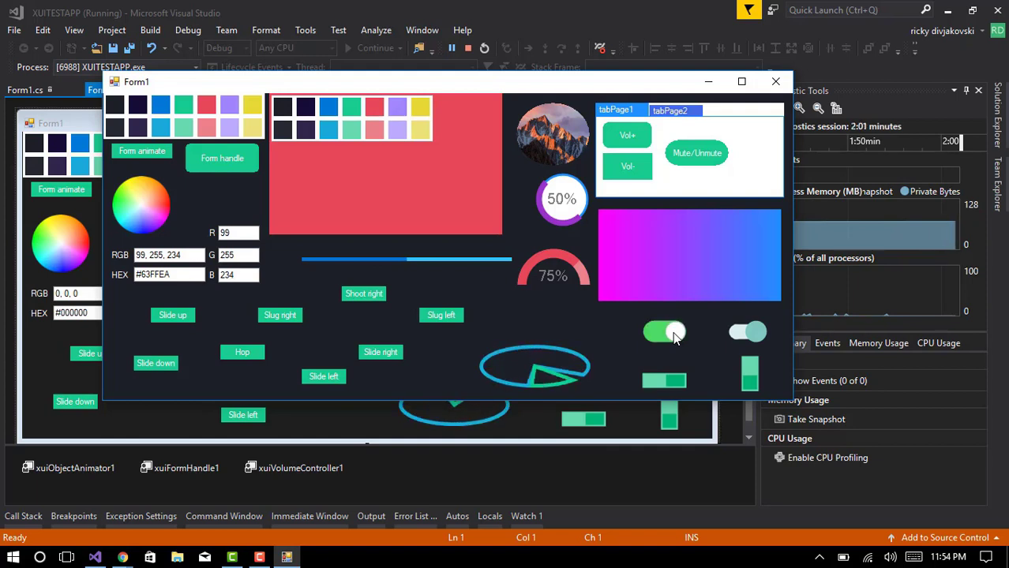
- Switch the green xuiSwitch toggle to on
left_click(747, 332)
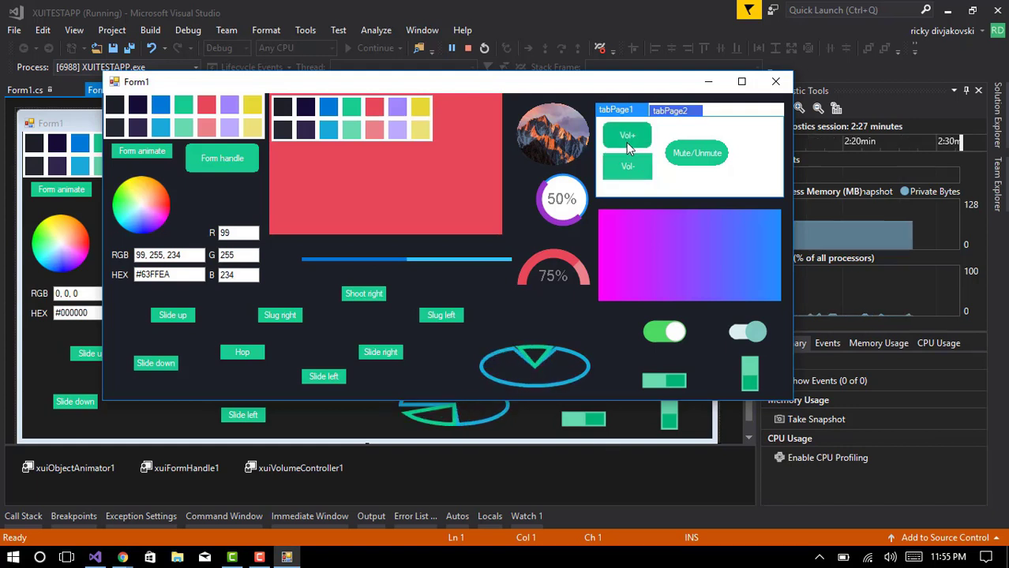
- Raise the system volume with Vol+ on tabPage1 so the level reads 94
left_click(627, 136)
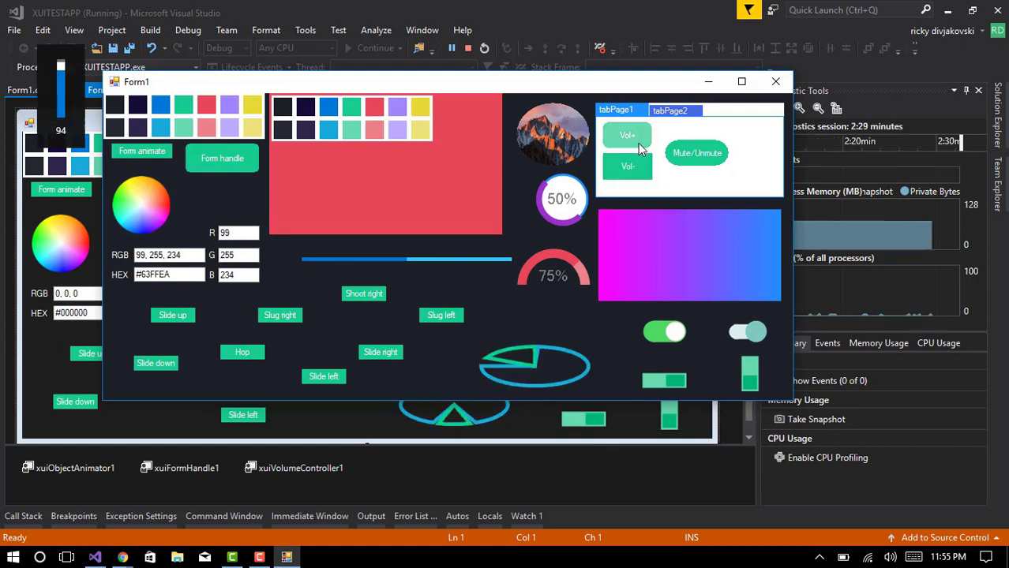